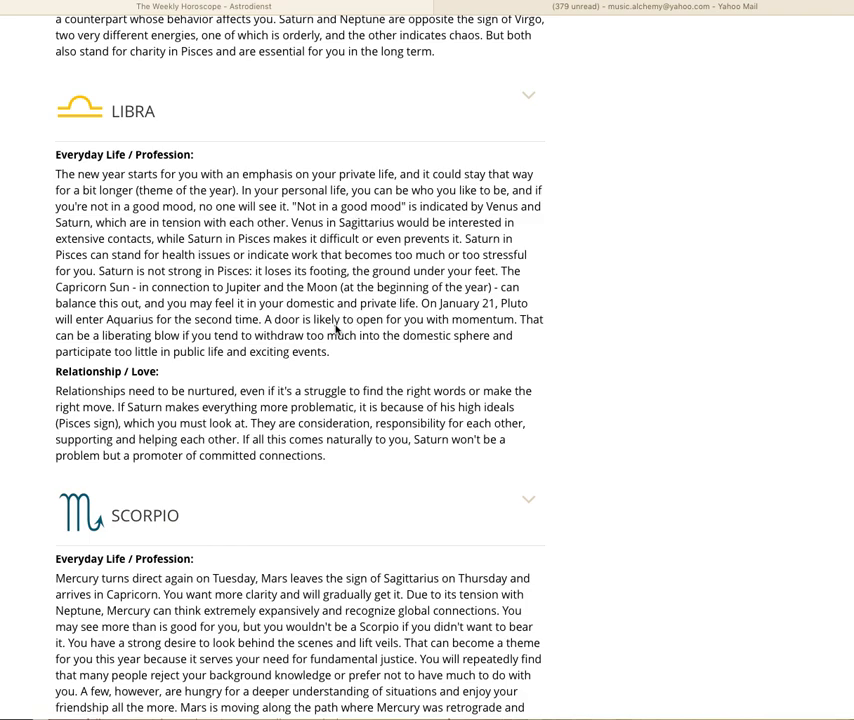
scroll(down, 3)
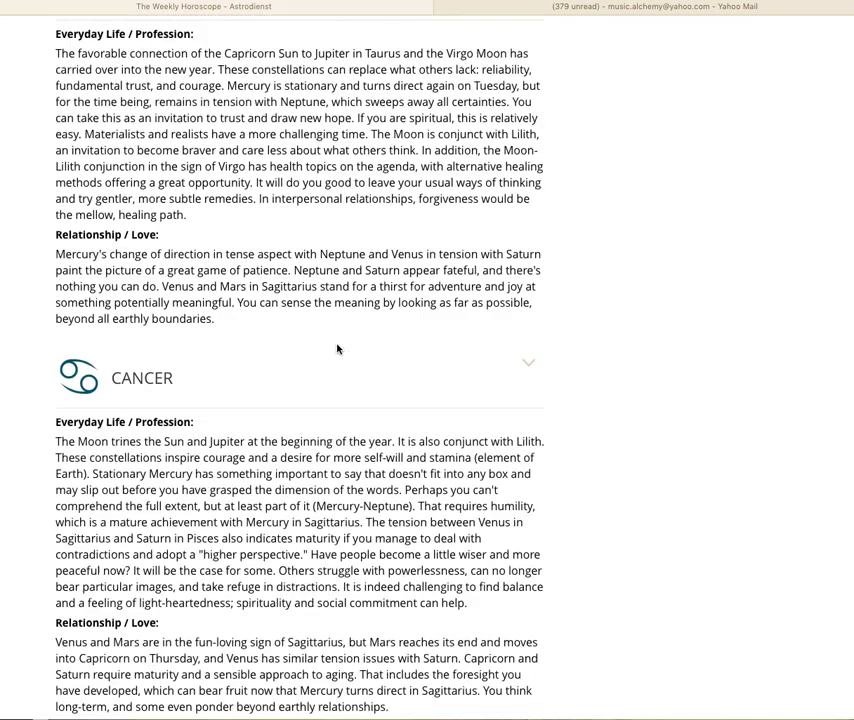
scroll(up, 3)
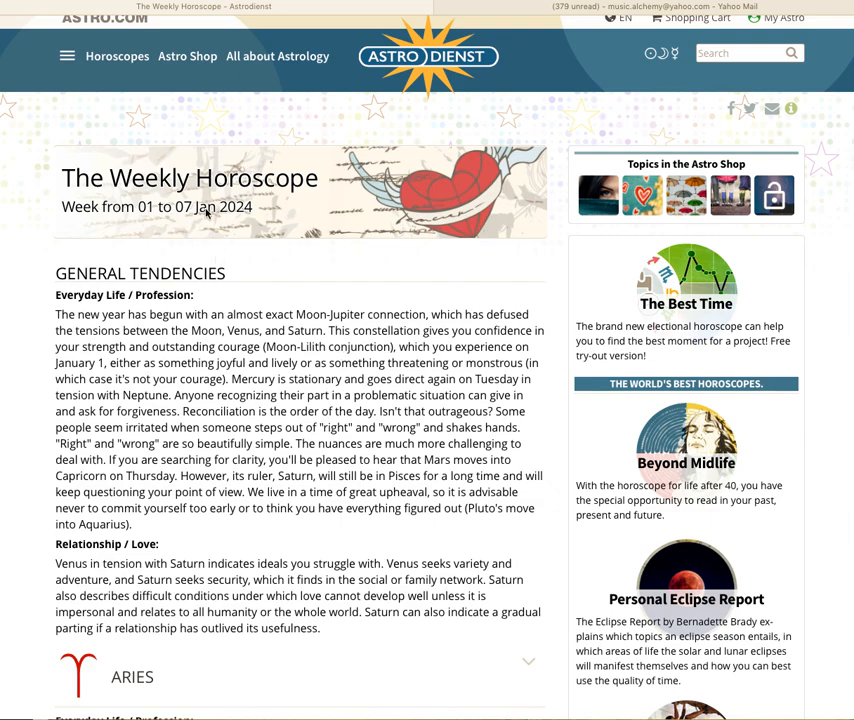
mouse_move(313, 343)
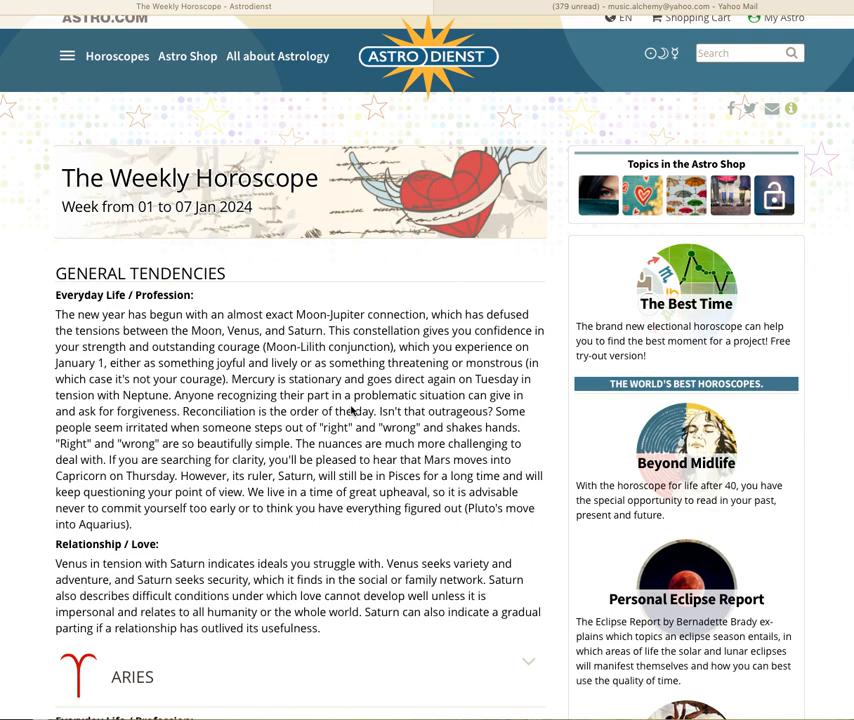
mouse_move(350, 623)
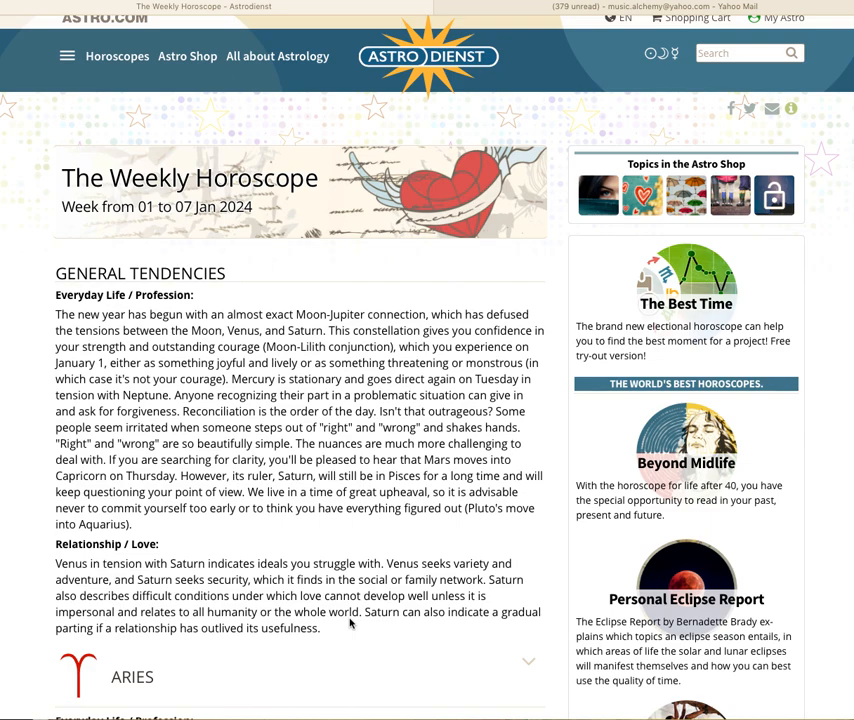
mouse_move(354, 630)
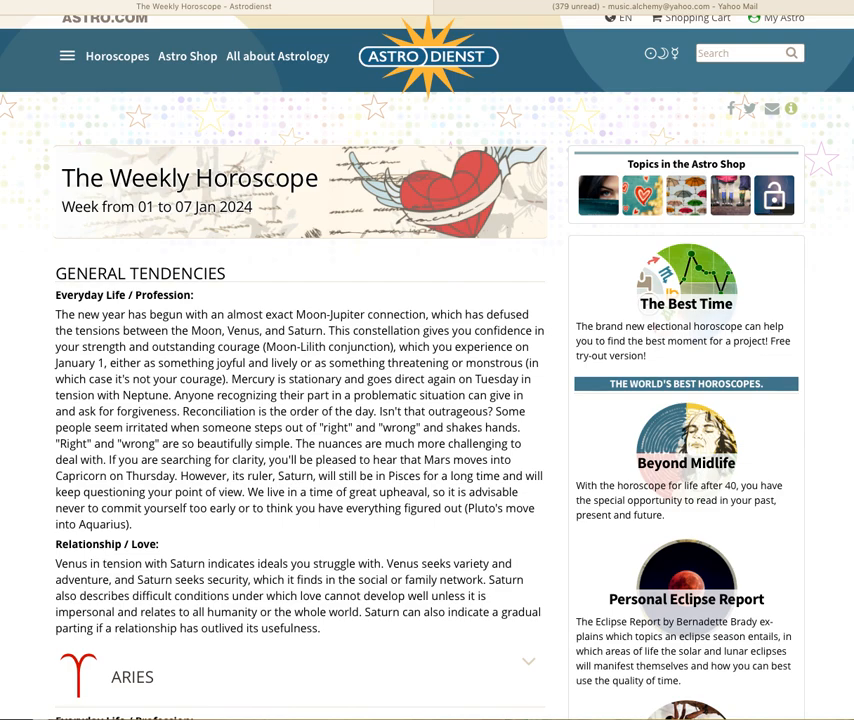
mouse_move(575, 225)
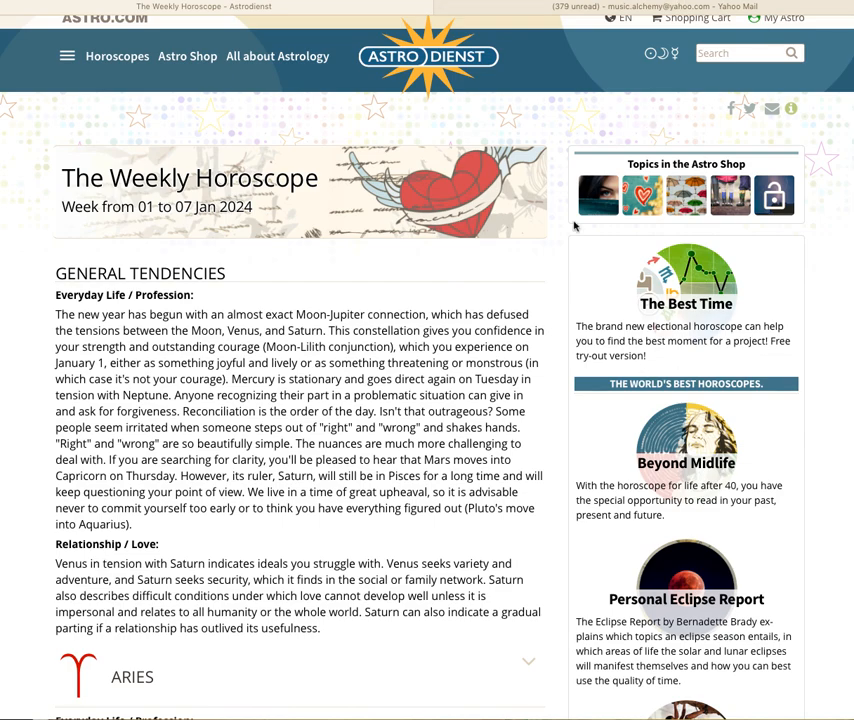
mouse_move(322, 426)
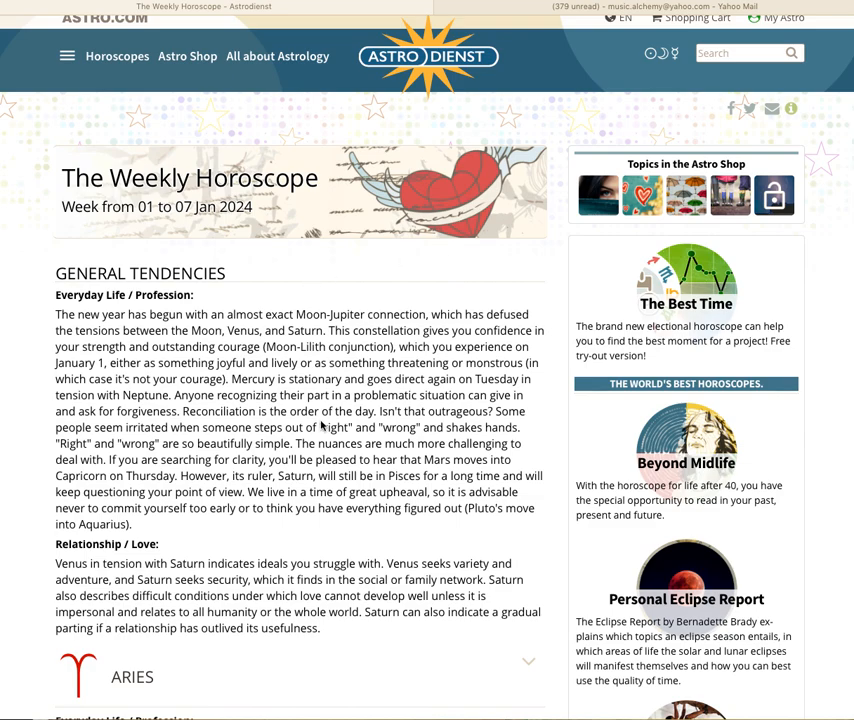
mouse_move(268, 261)
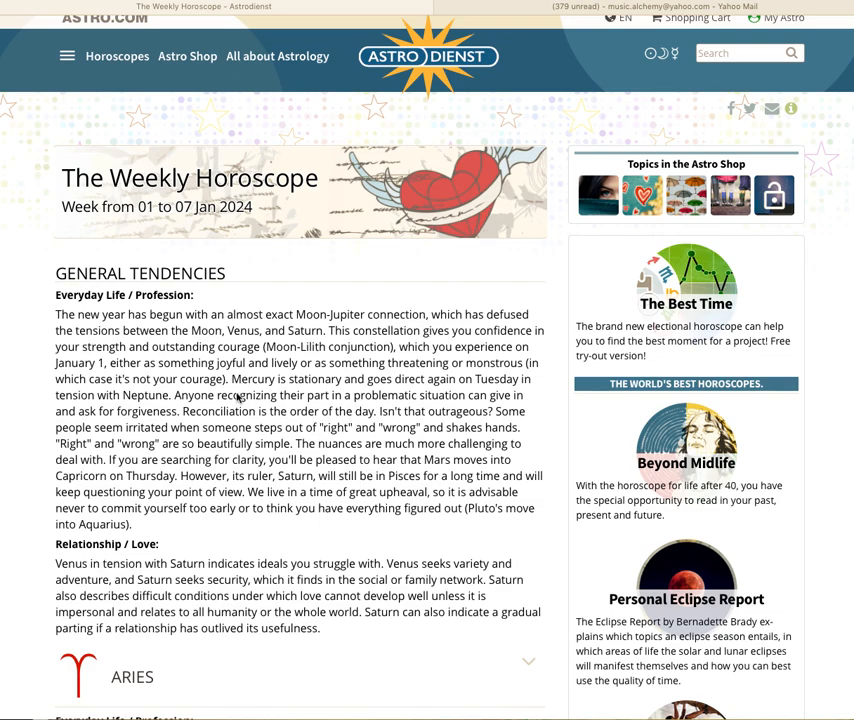
mouse_move(254, 524)
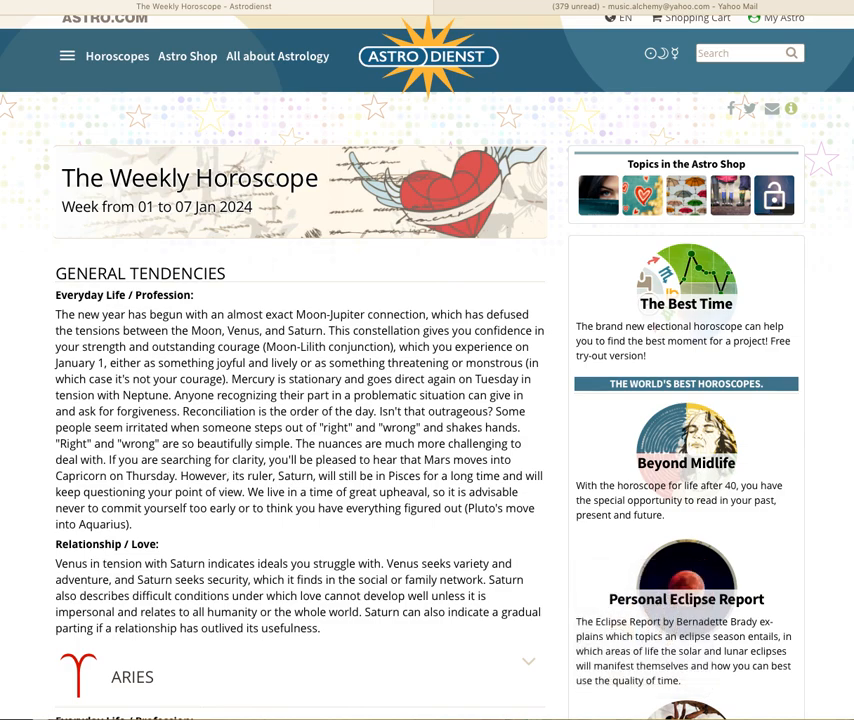
mouse_move(259, 489)
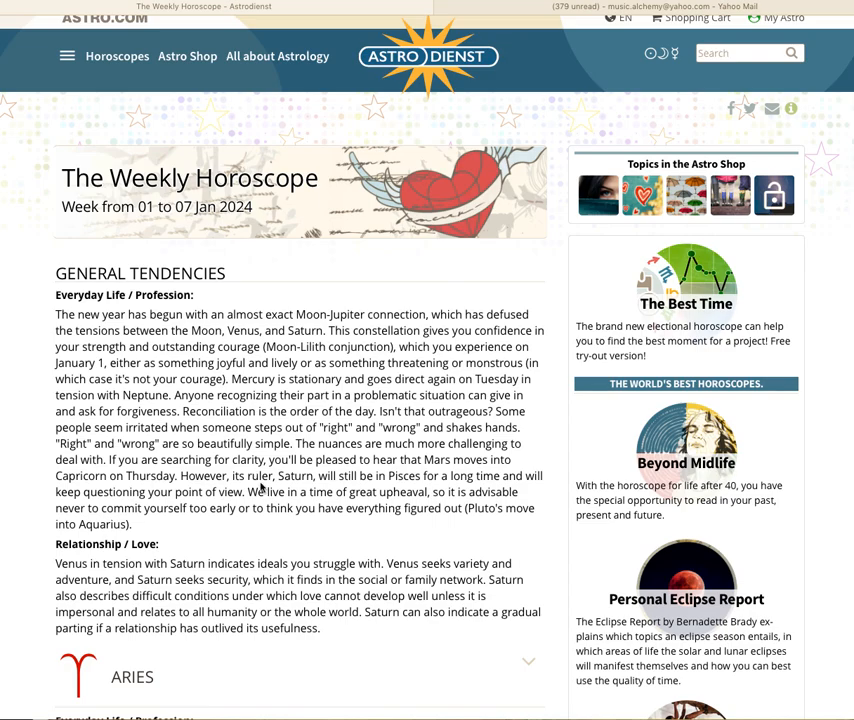
mouse_move(70, 218)
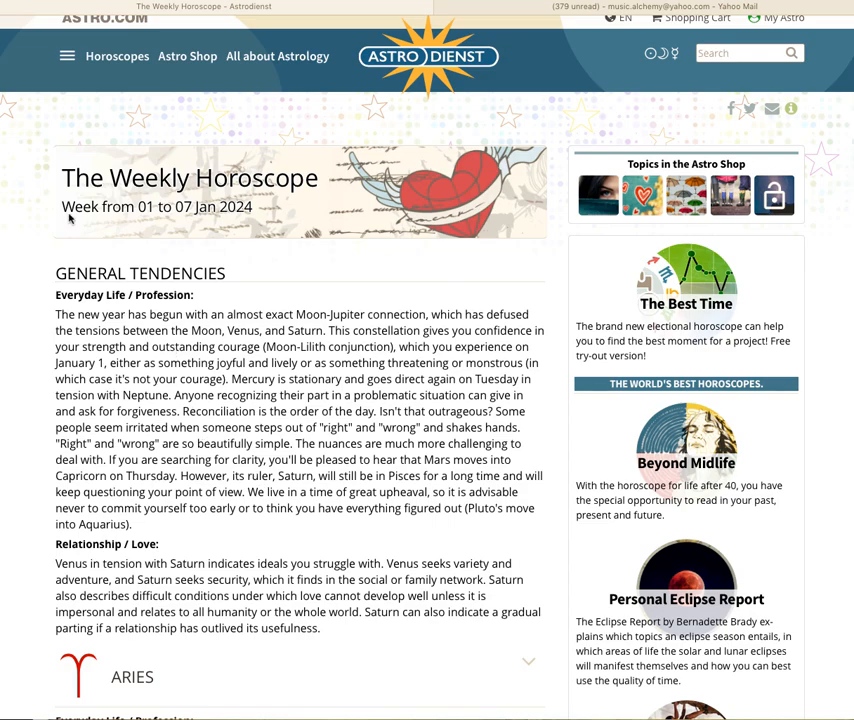
mouse_move(284, 510)
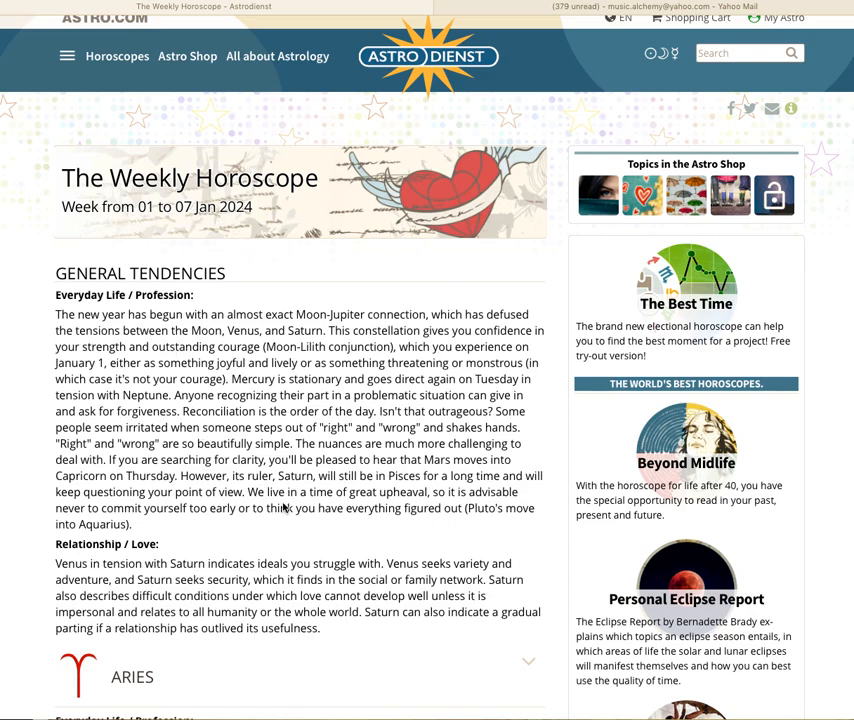
scroll(down, 3)
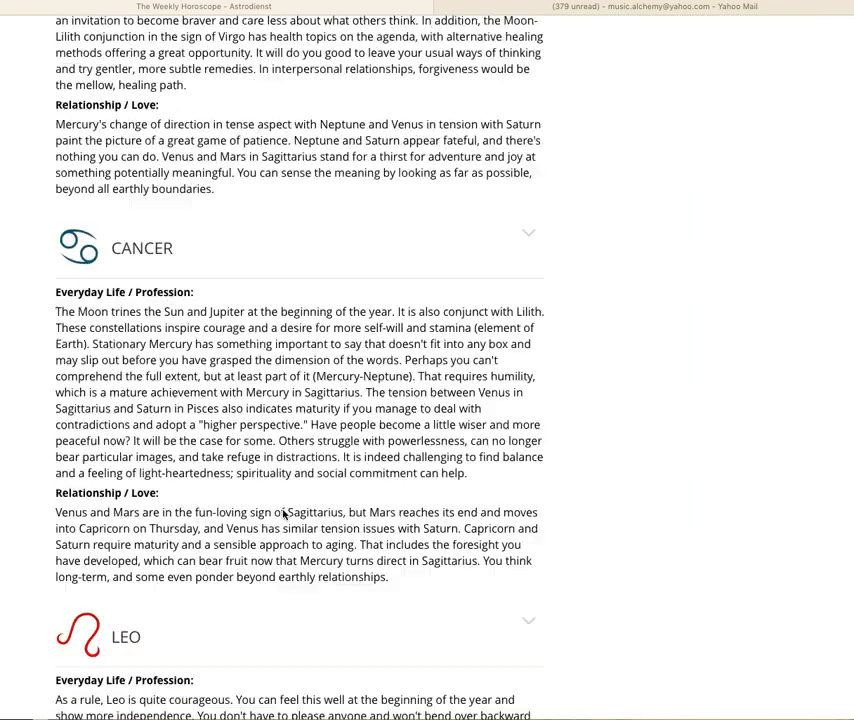
scroll(down, 3)
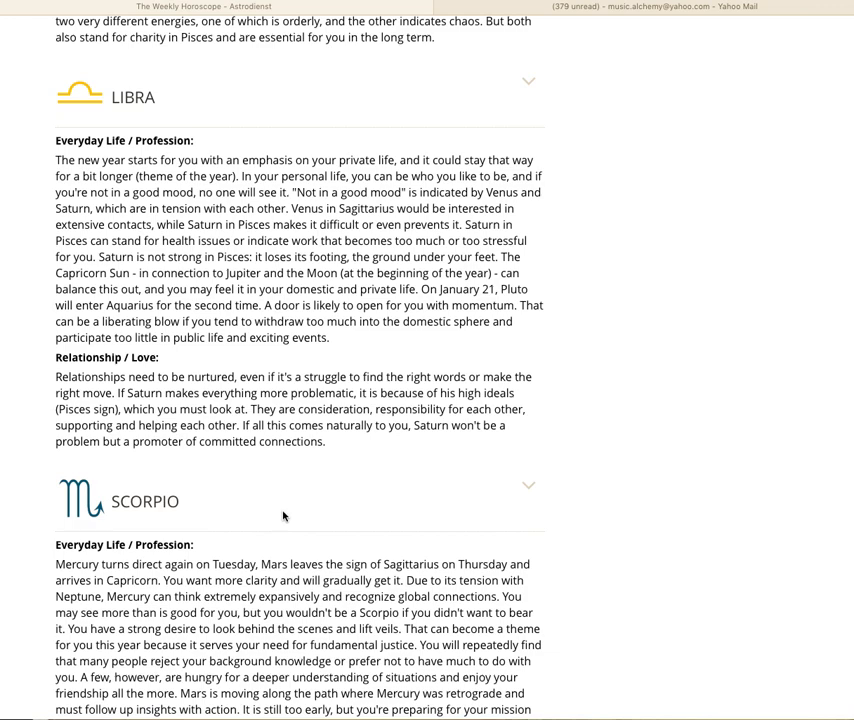
scroll(down, 3)
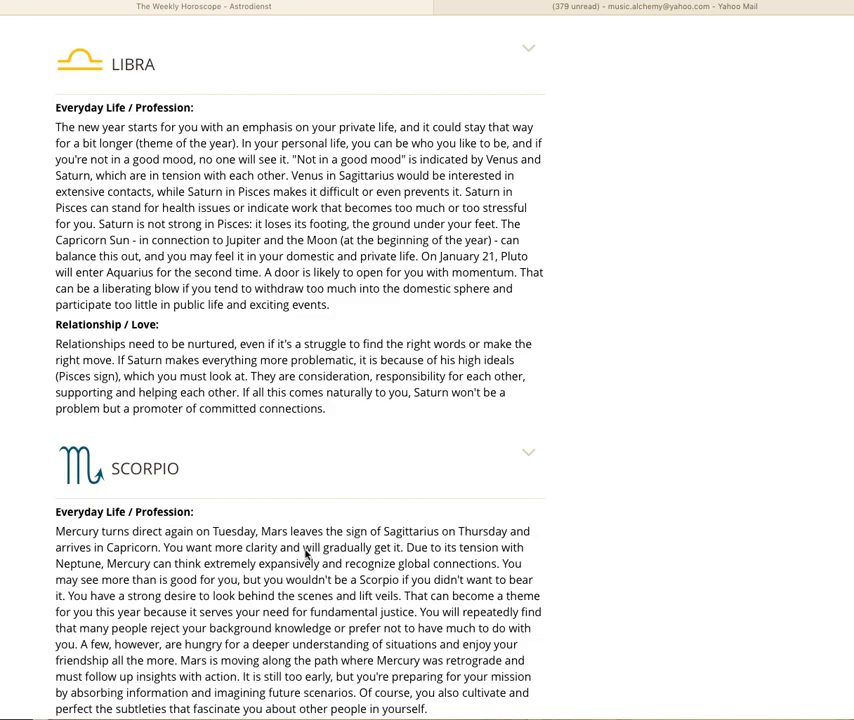
scroll(up, 3)
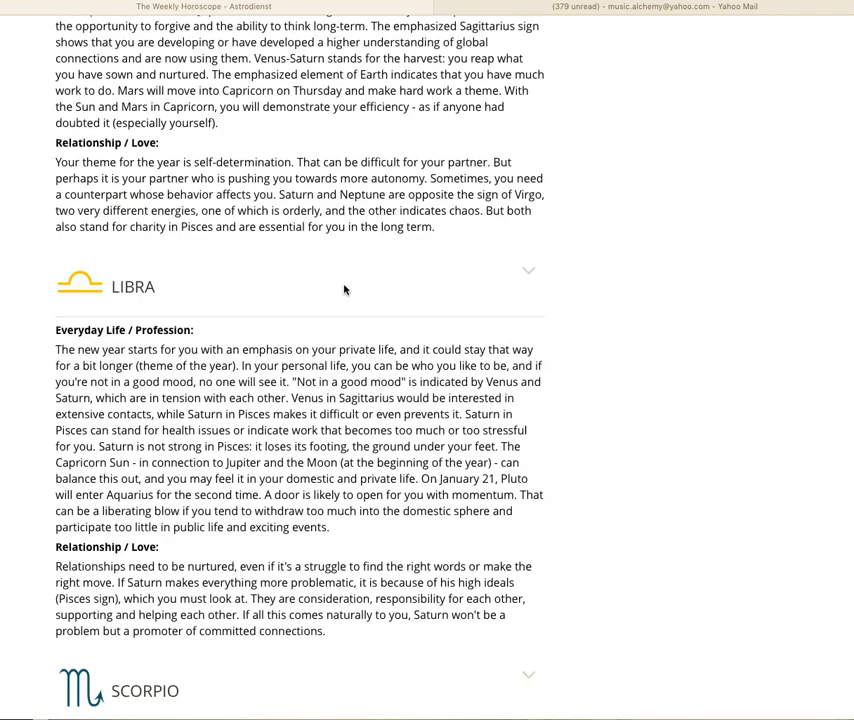
scroll(up, 3)
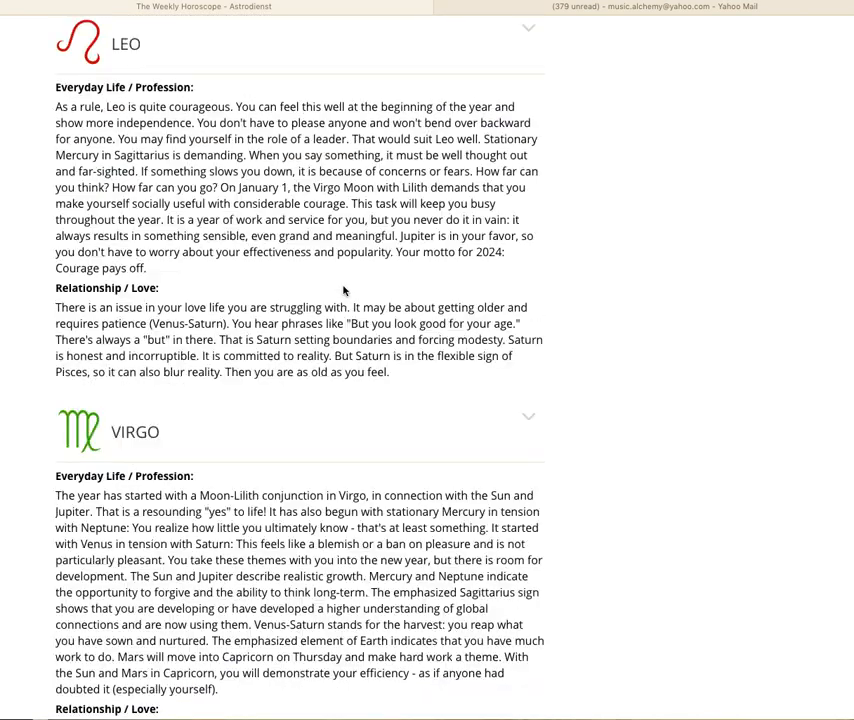
scroll(down, 3)
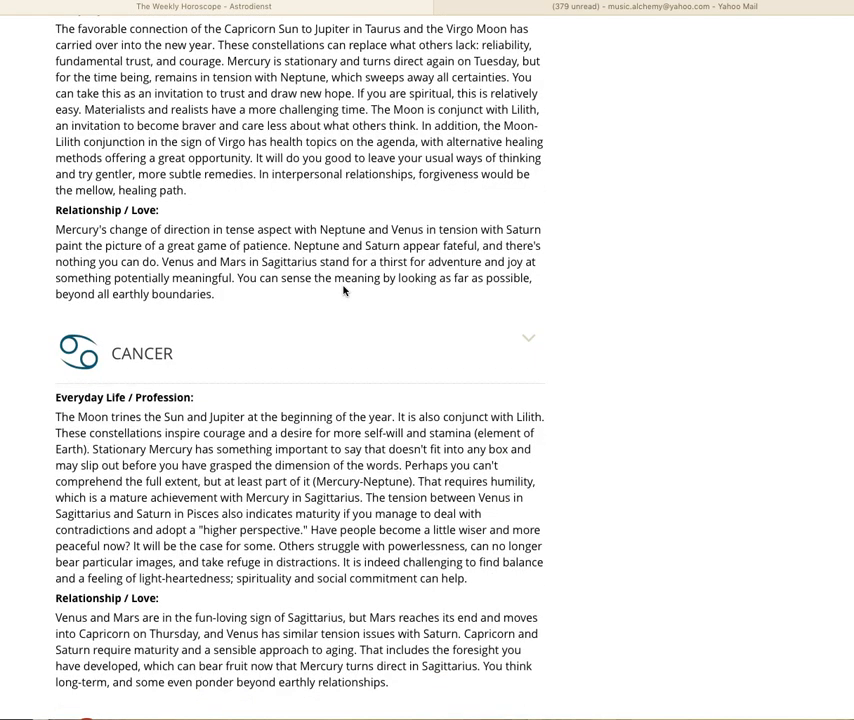
scroll(down, 3)
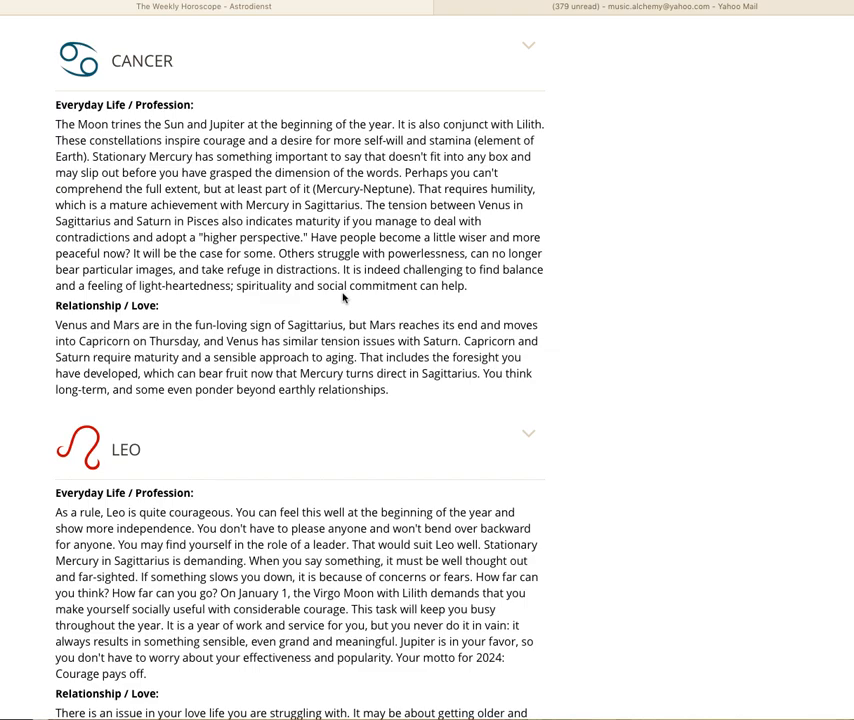
scroll(down, 3)
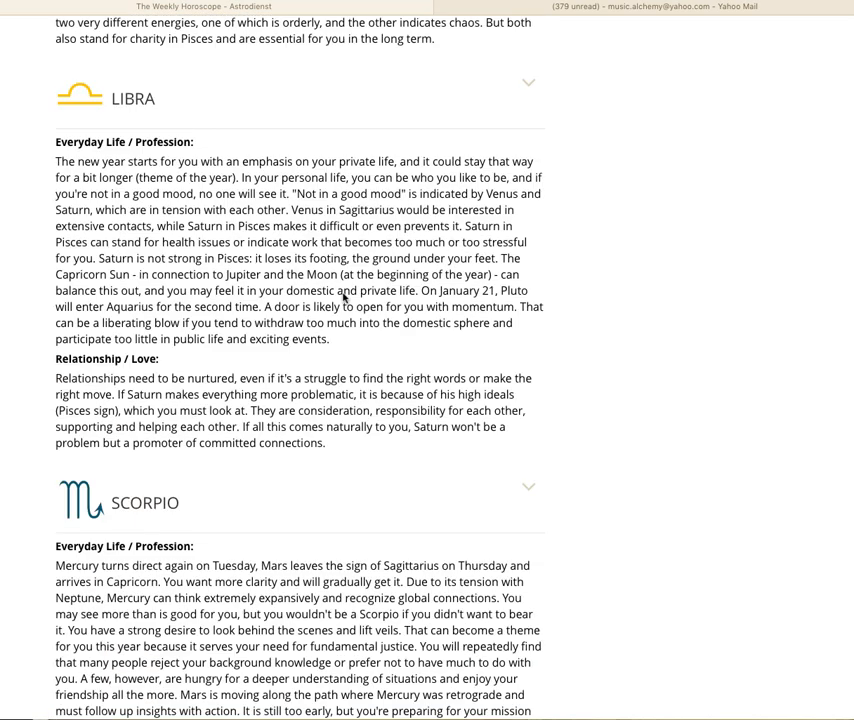
scroll(down, 3)
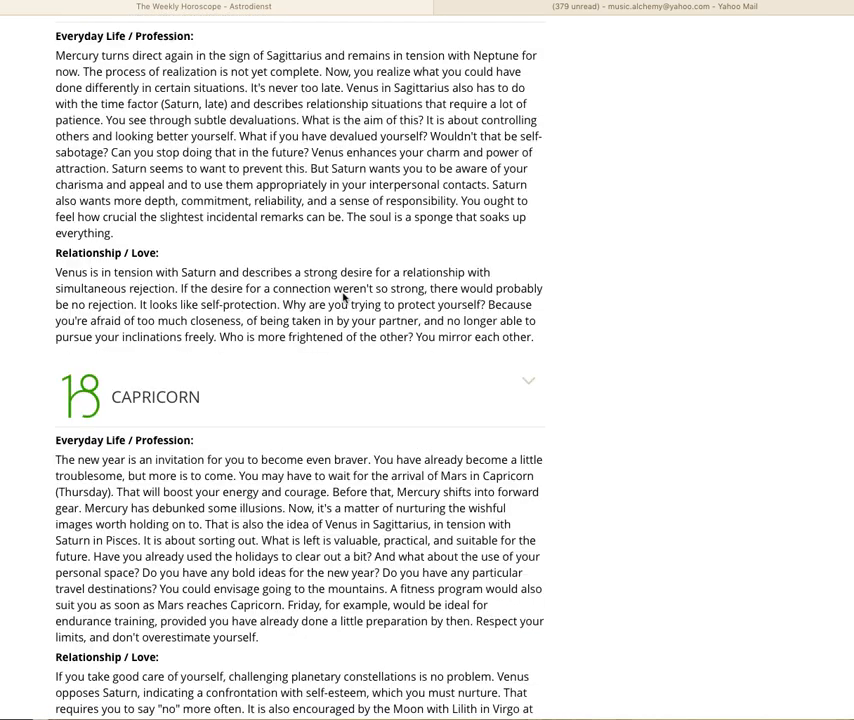
scroll(down, 3)
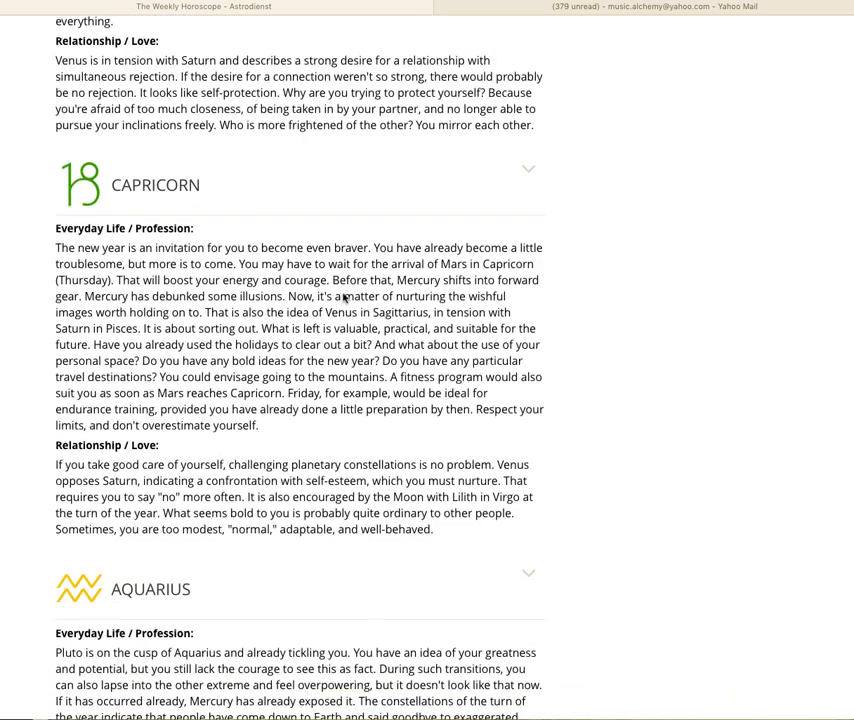
scroll(down, 3)
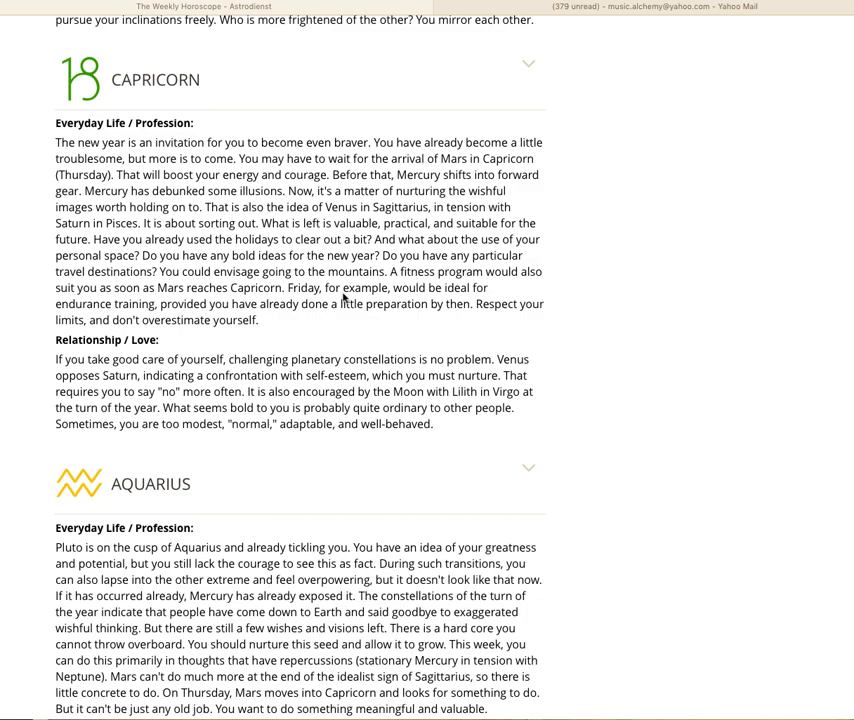
mouse_move(338, 293)
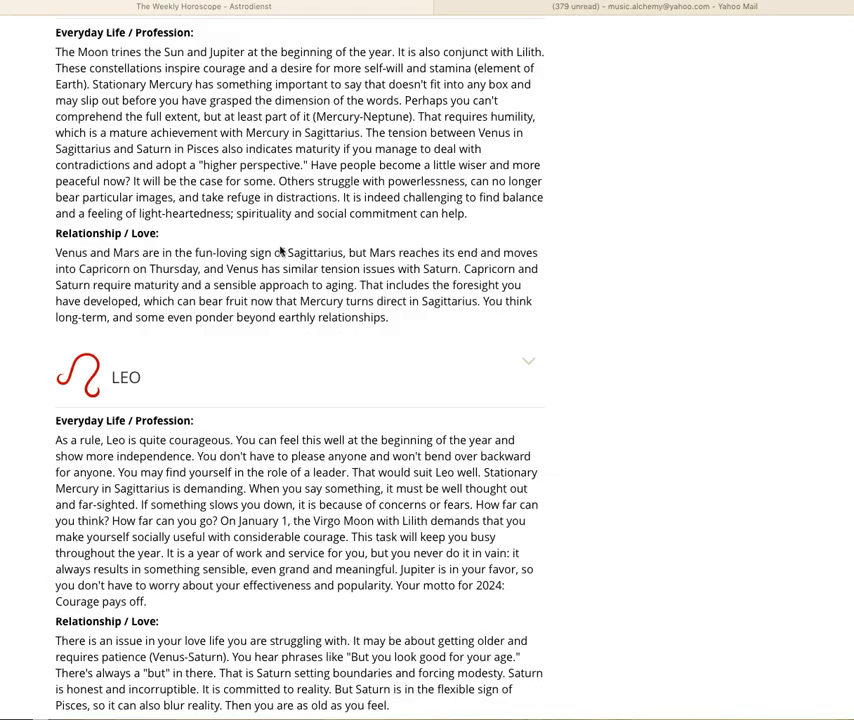
scroll(down, 3)
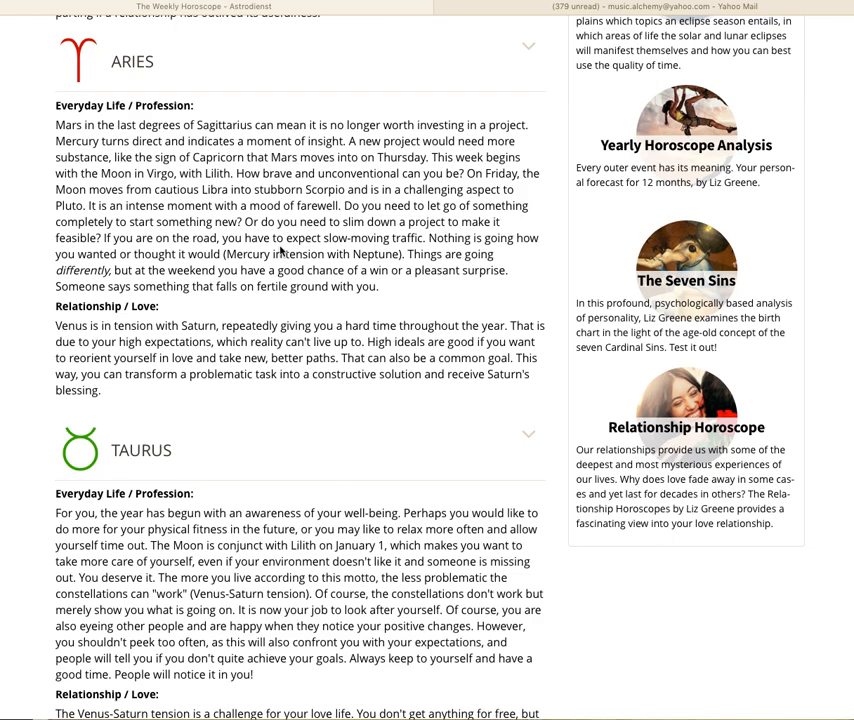
mouse_move(283, 250)
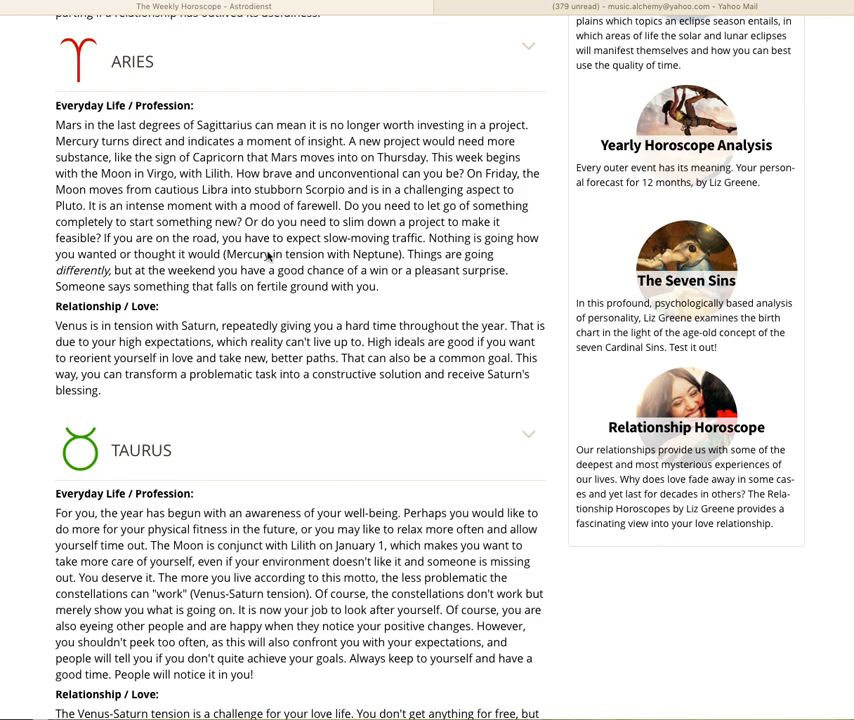
scroll(down, 3)
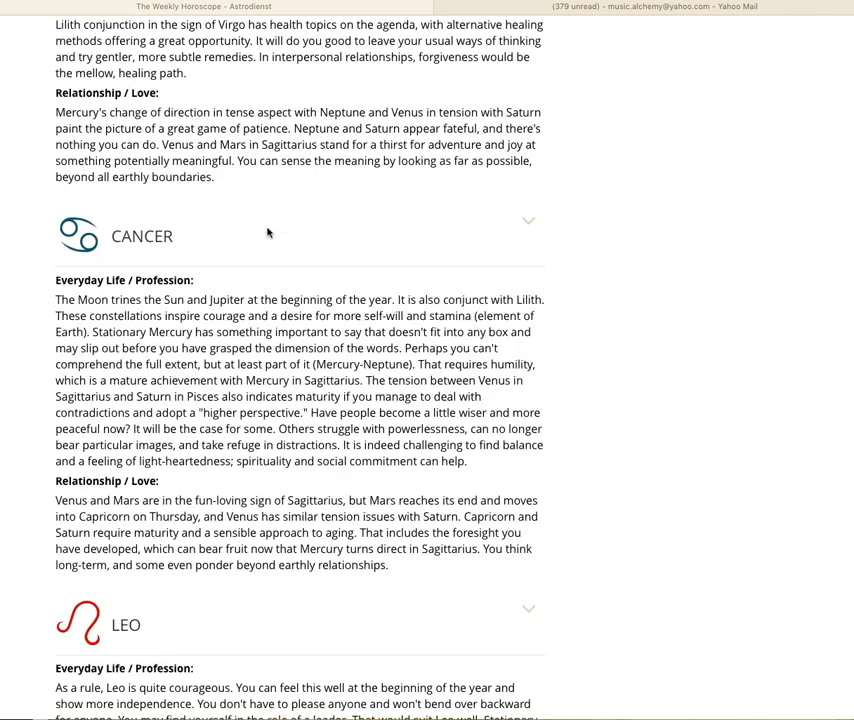
scroll(down, 3)
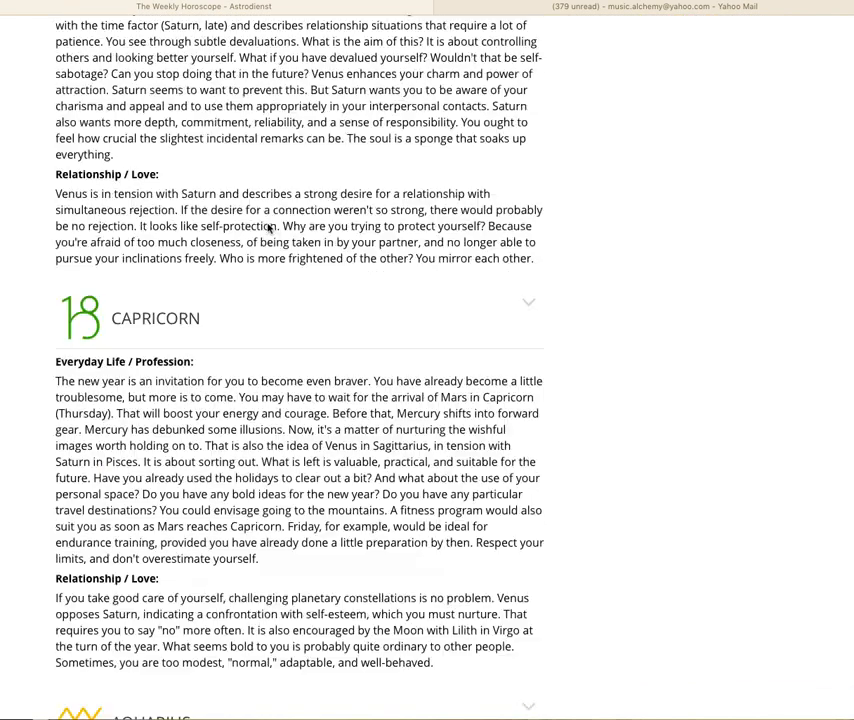
scroll(down, 3)
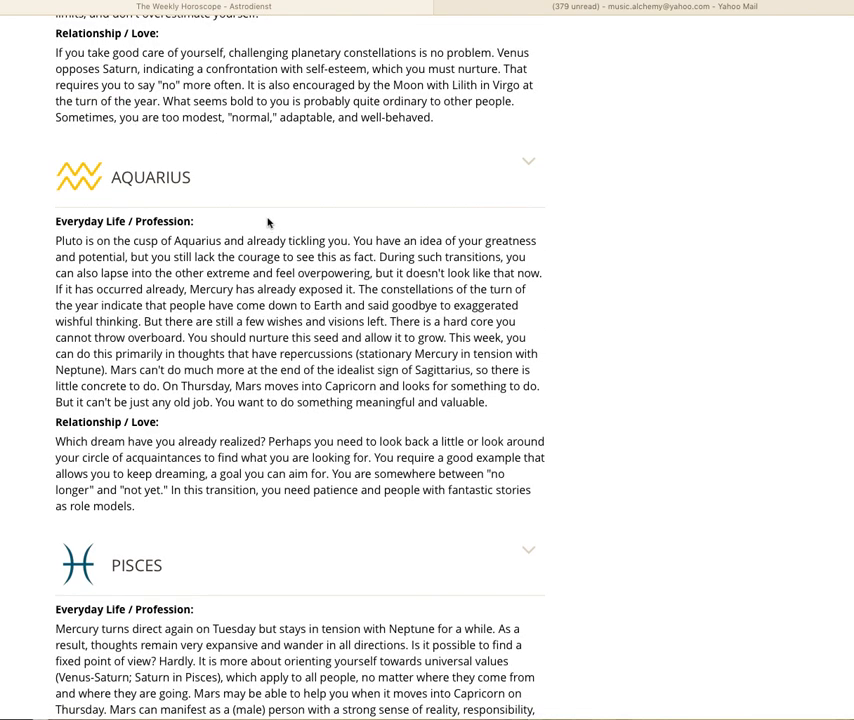
mouse_move(272, 177)
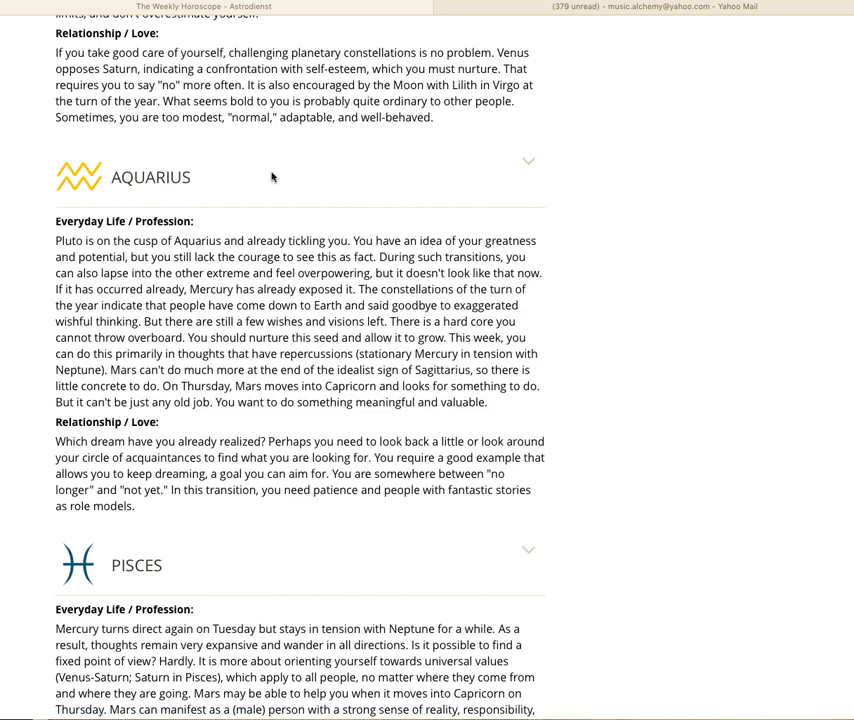
mouse_move(265, 181)
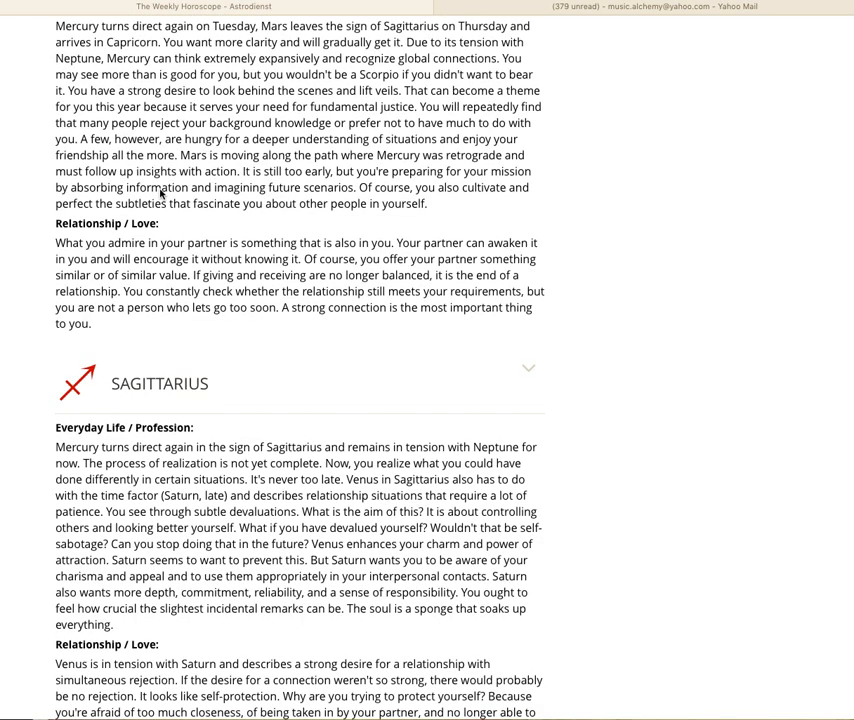
scroll(down, 3)
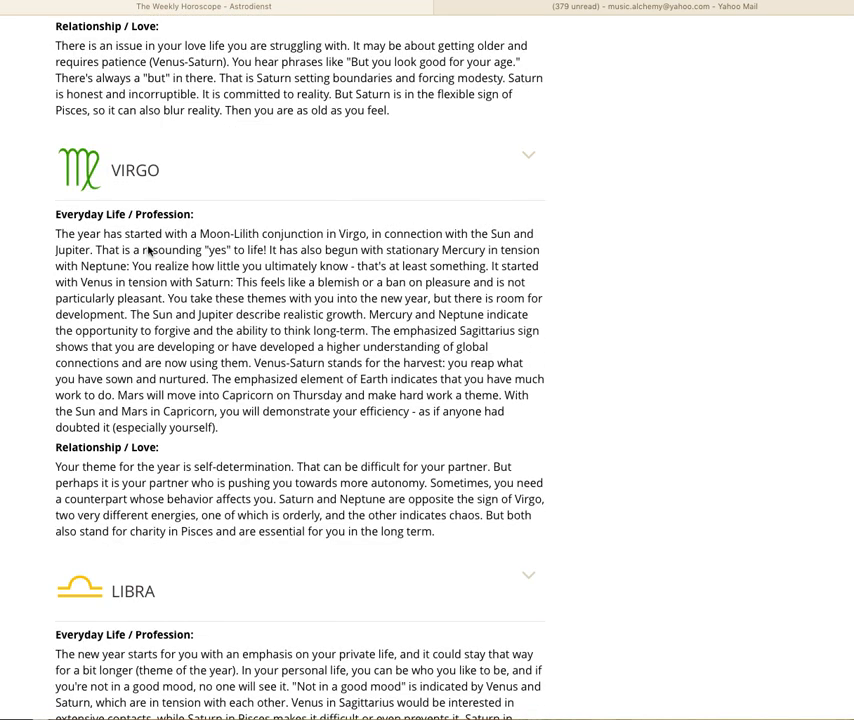
scroll(up, 3)
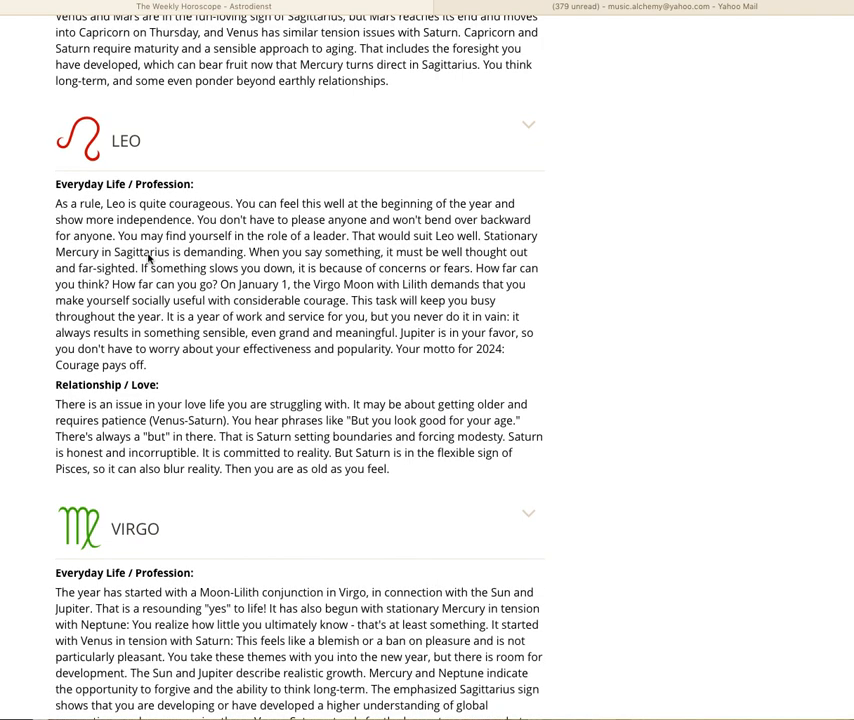
mouse_move(368, 141)
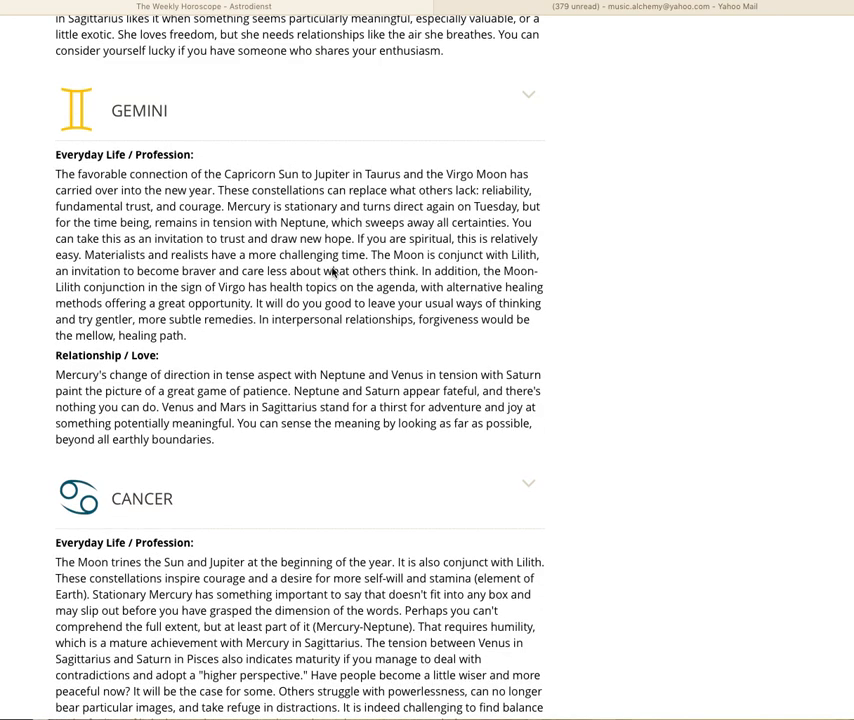
scroll(up, 3)
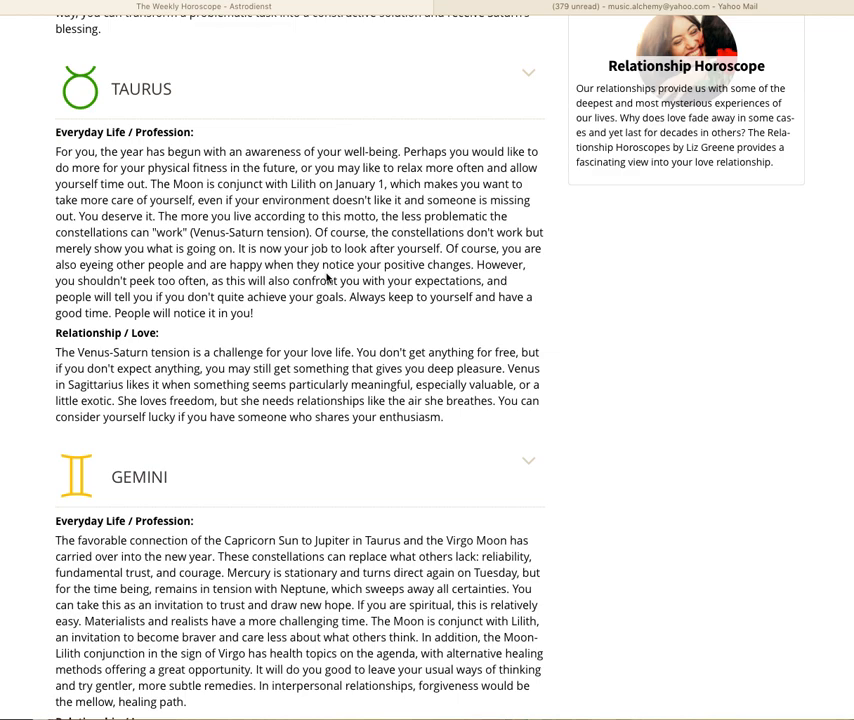
mouse_move(836, 683)
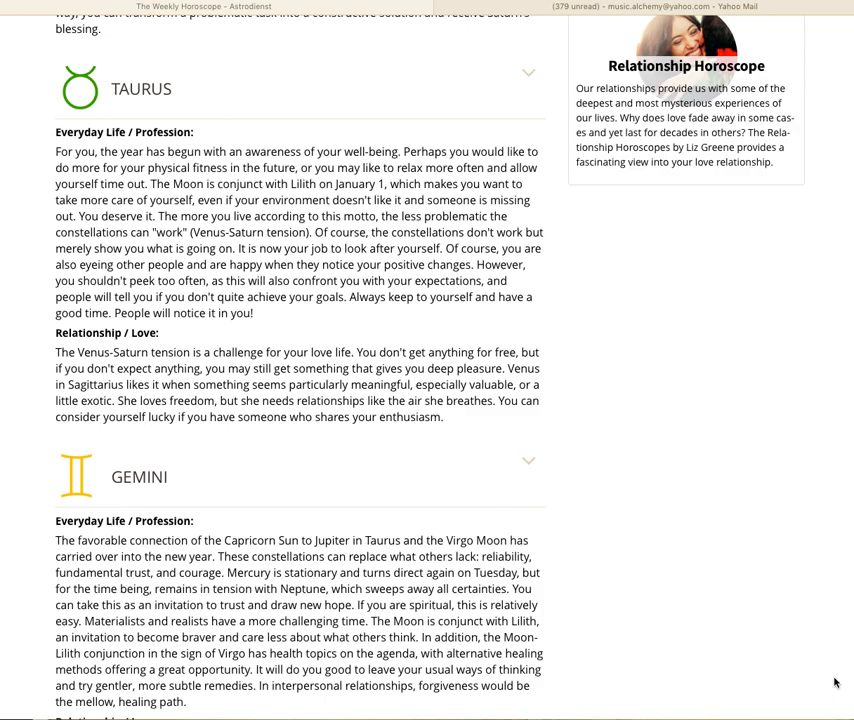
scroll(down, 3)
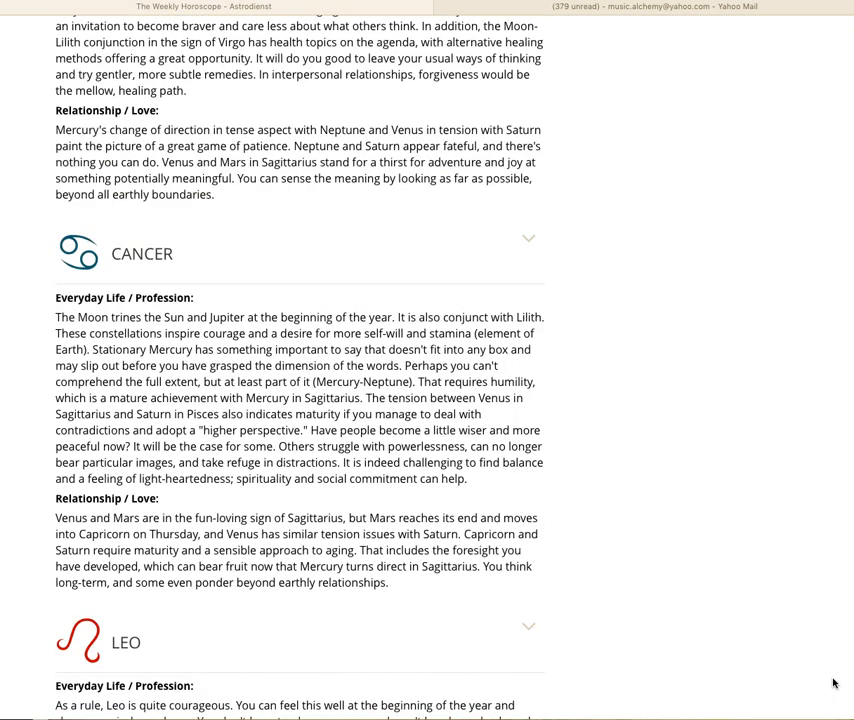
scroll(down, 3)
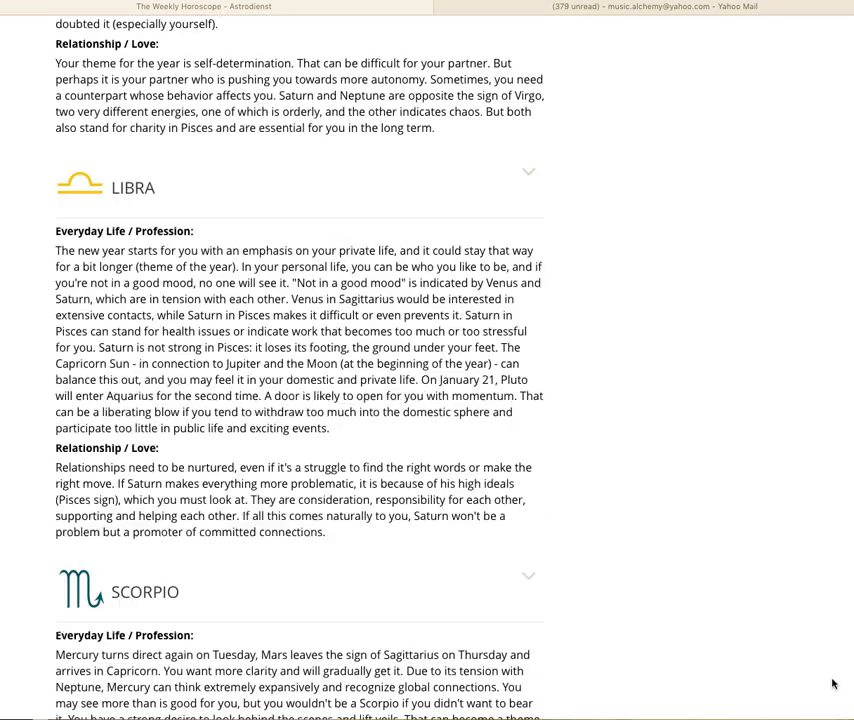
scroll(down, 3)
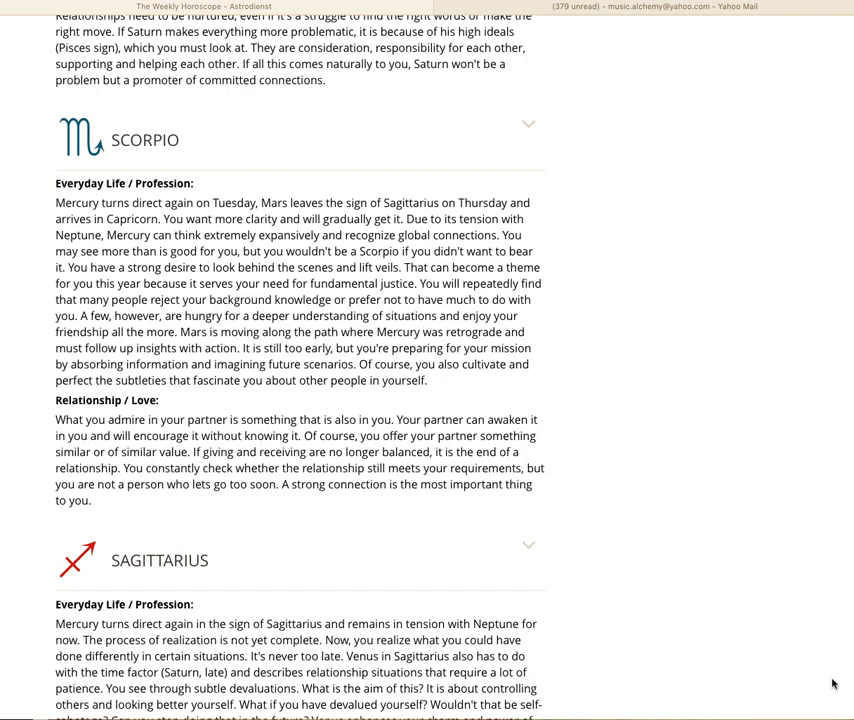
scroll(down, 3)
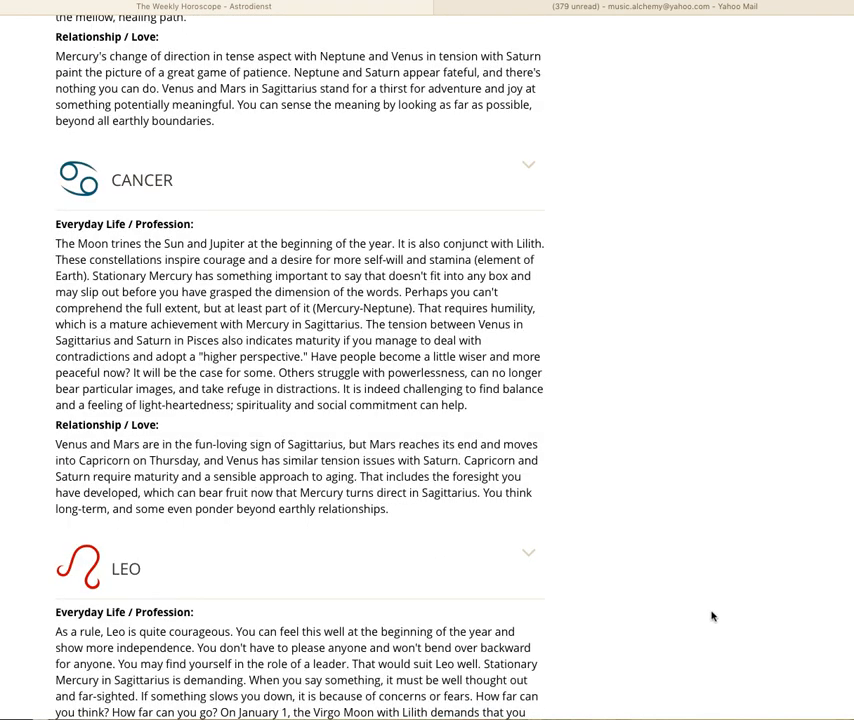
scroll(down, 3)
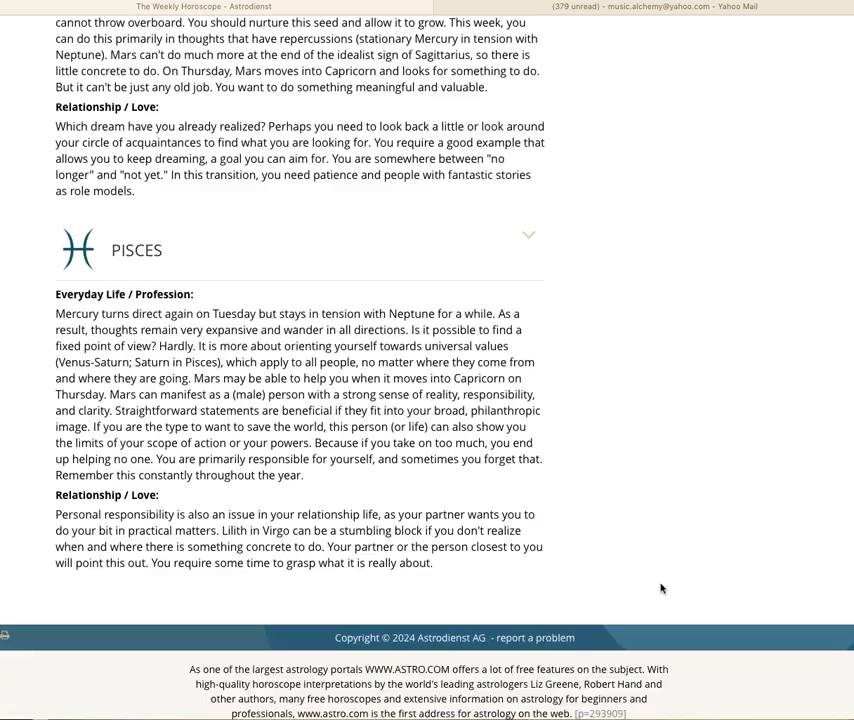
scroll(down, 3)
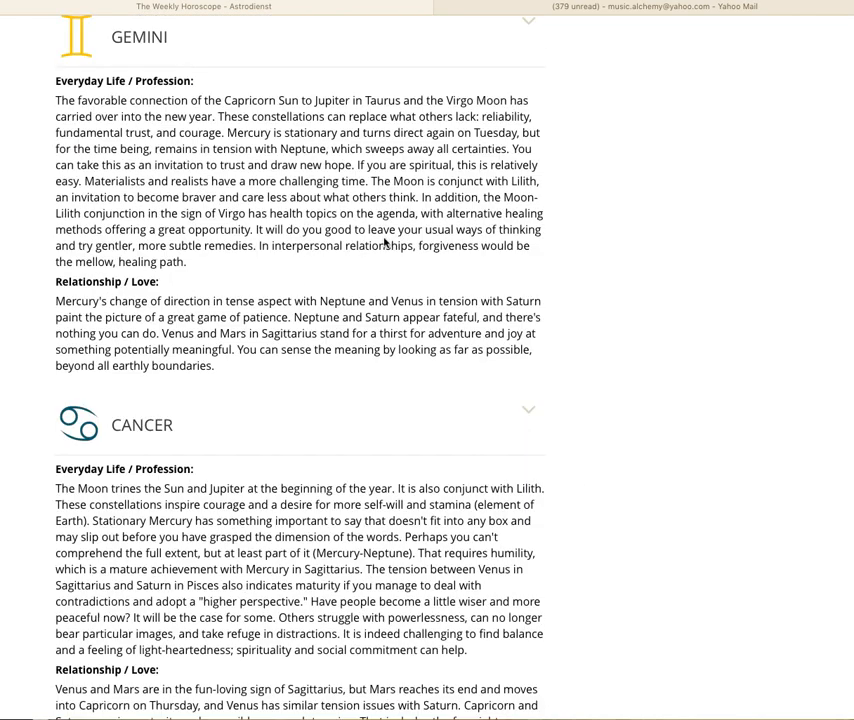
scroll(down, 3)
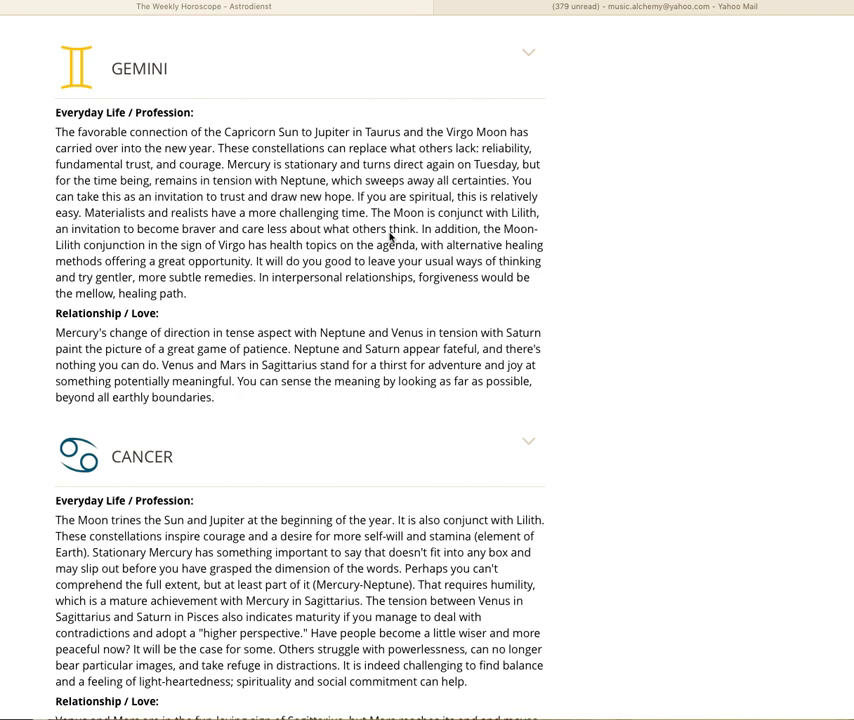
mouse_move(7, 13)
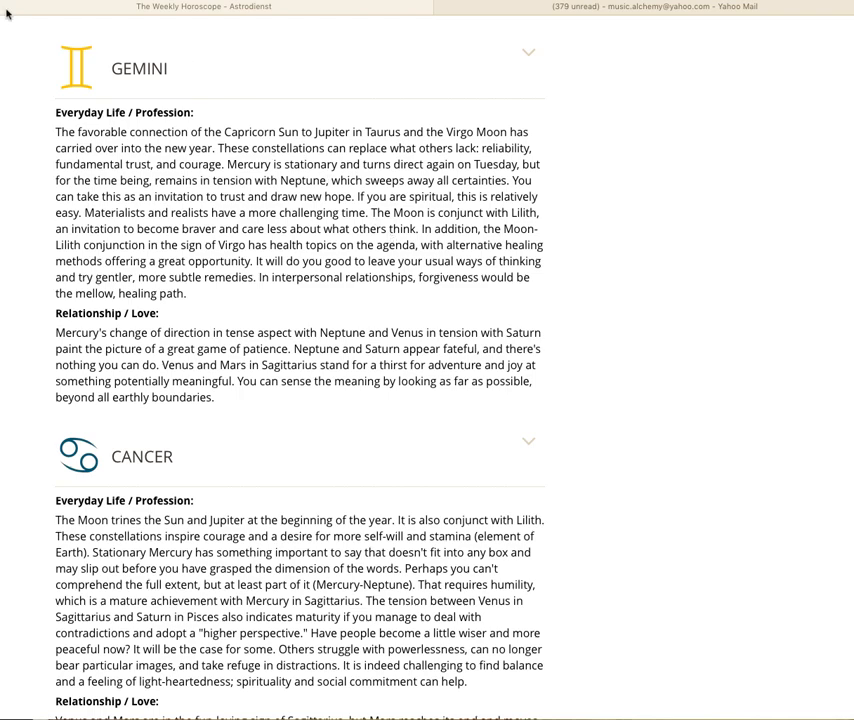
mouse_move(23, 40)
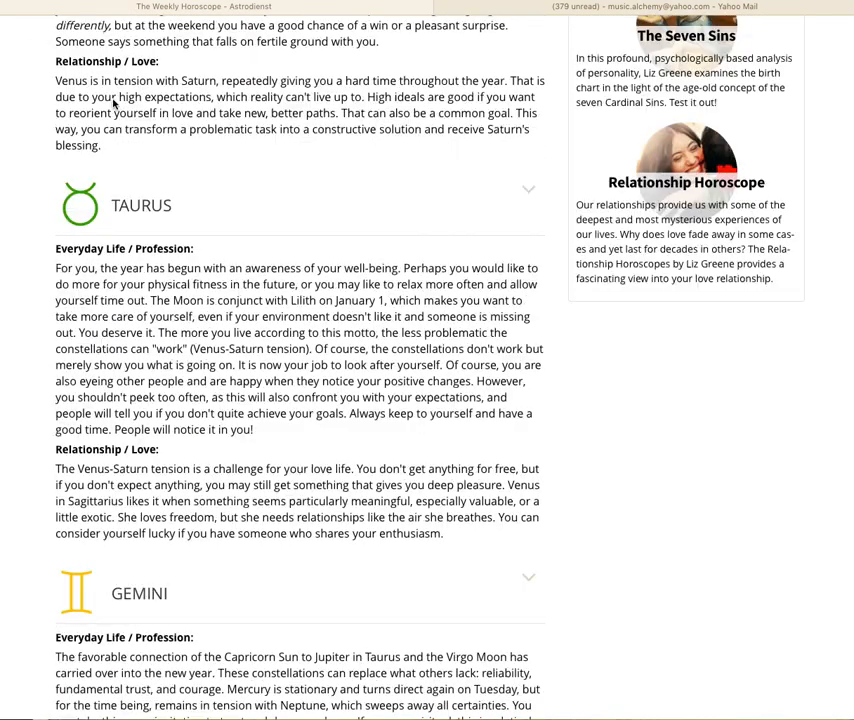
scroll(up, 3)
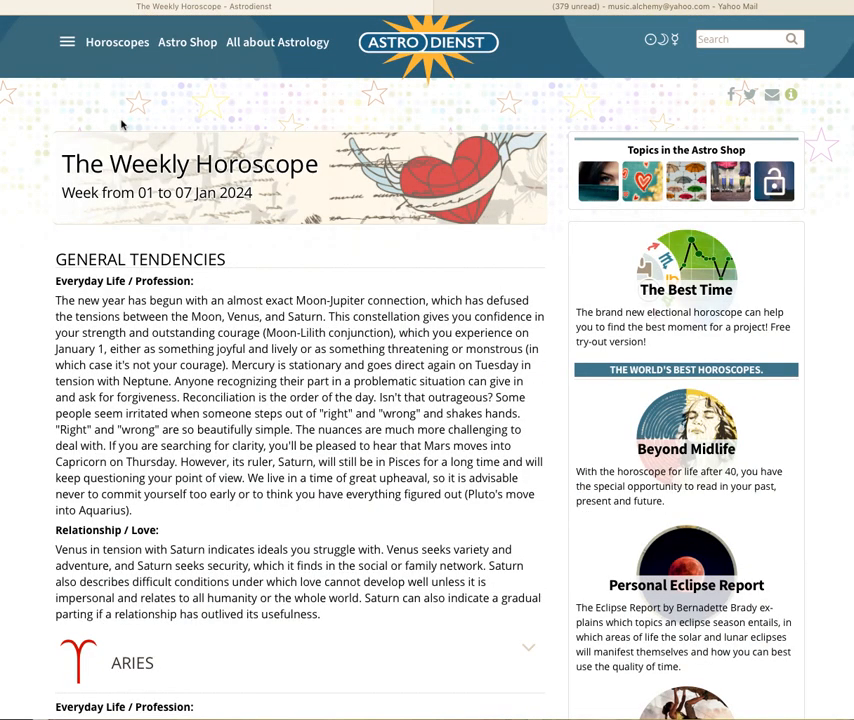
scroll(down, 3)
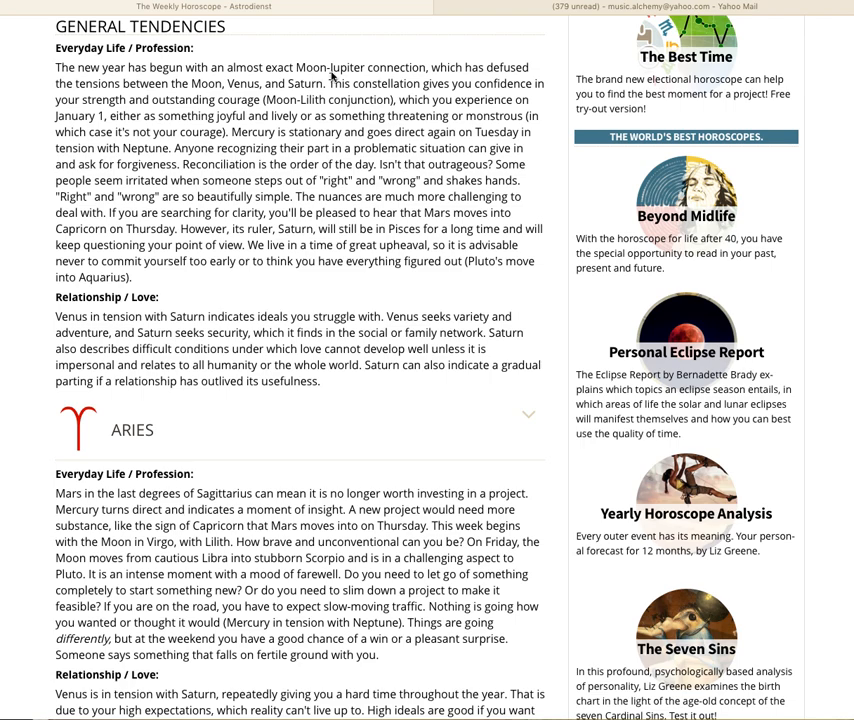
mouse_move(425, 37)
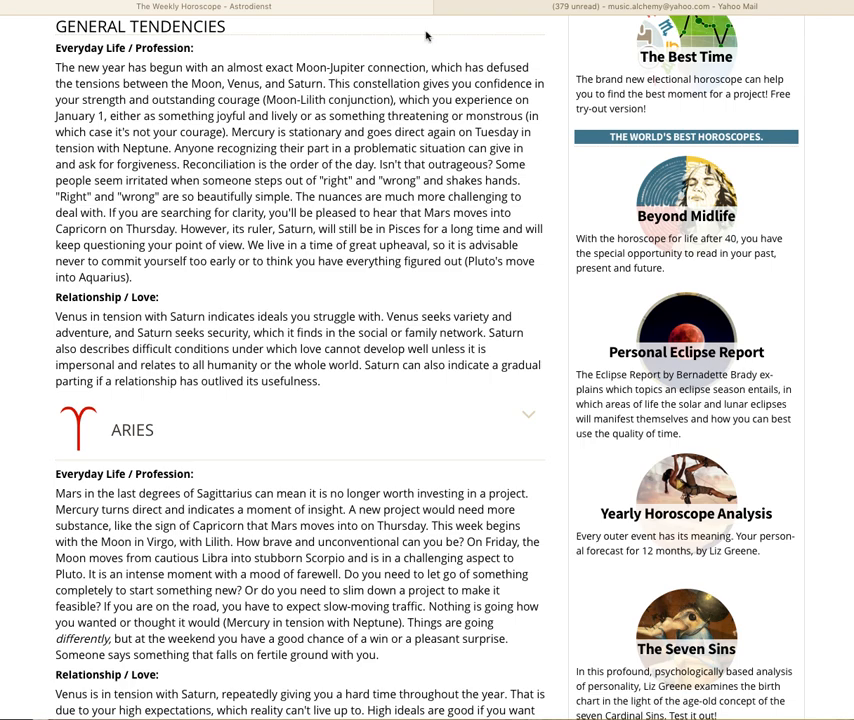
mouse_move(426, 38)
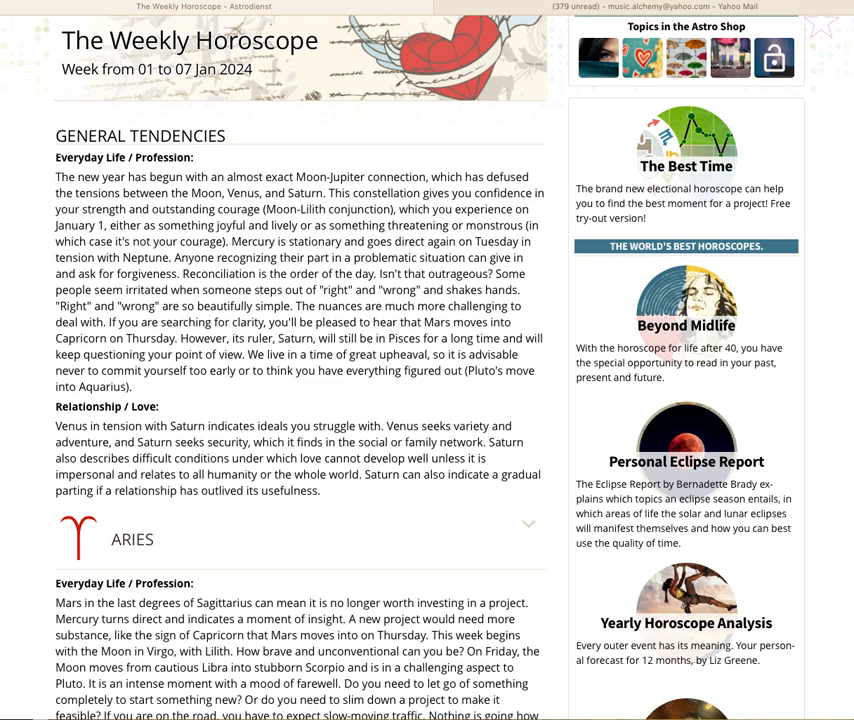
mouse_move(593, 415)
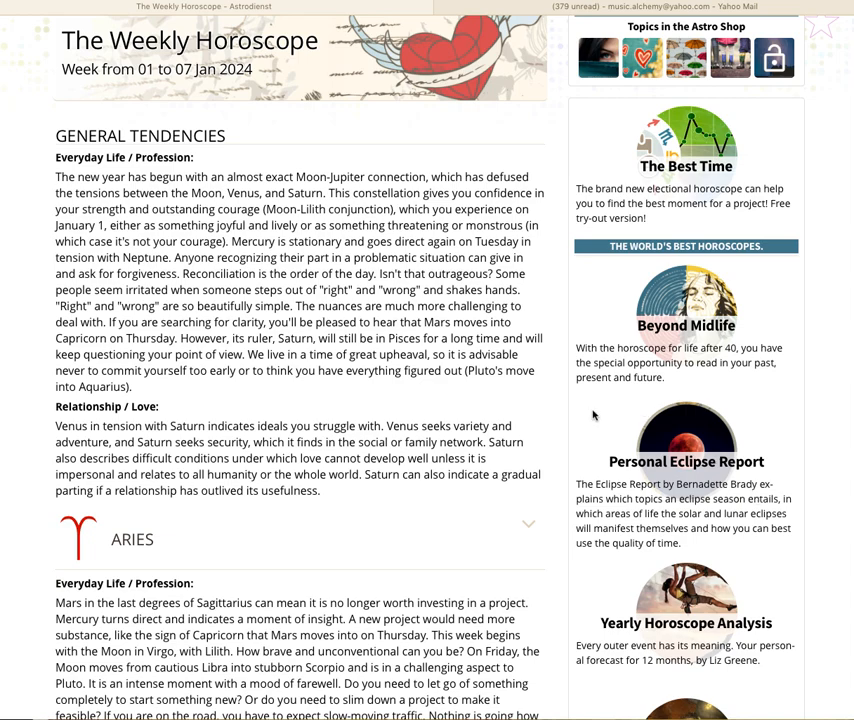
scroll(up, 3)
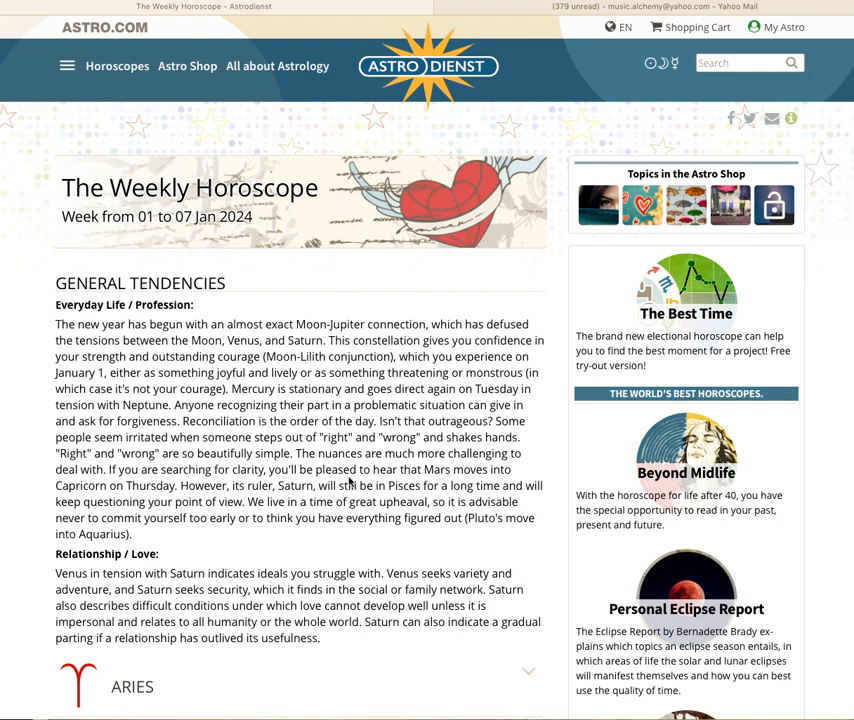
mouse_move(348, 483)
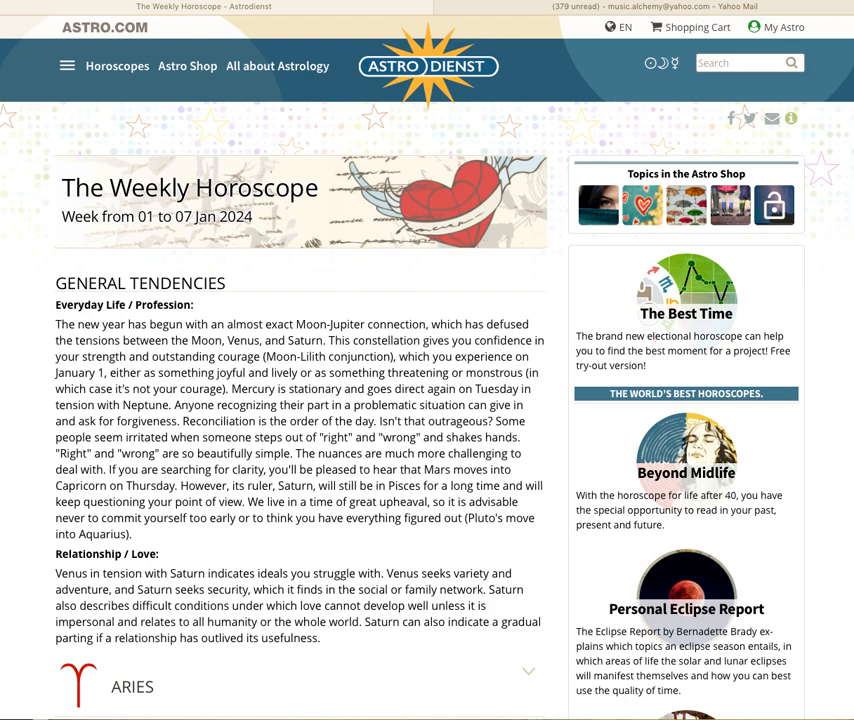